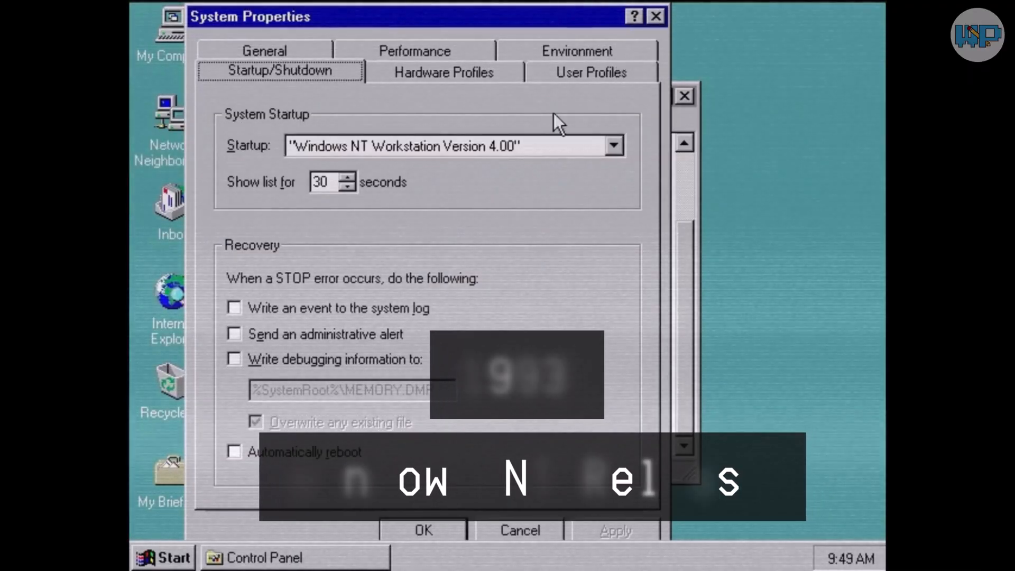
Step: Launch a Command Prompt window at the C: drive from the Start menu
click(168, 557)
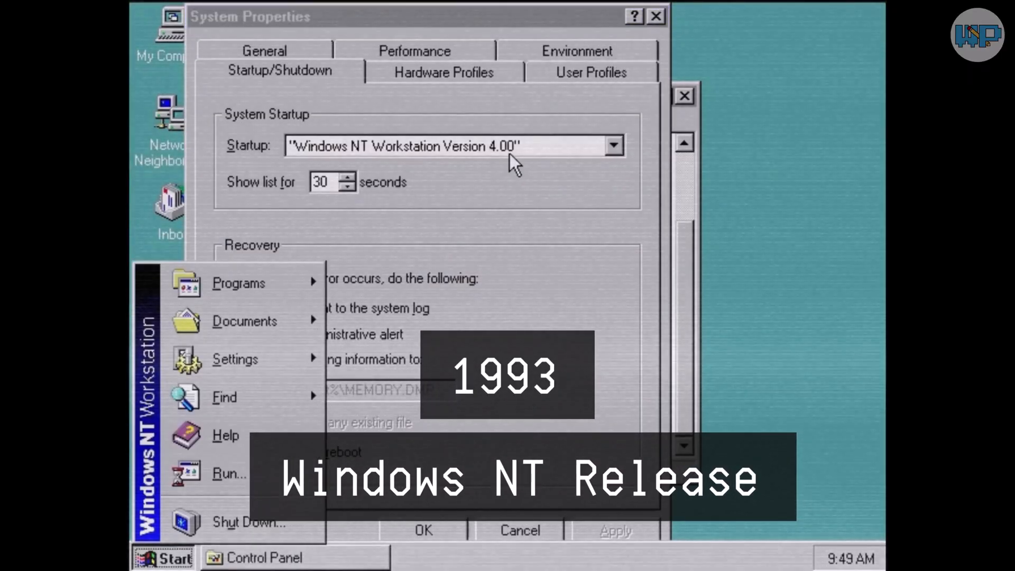
mouse_move(244, 321)
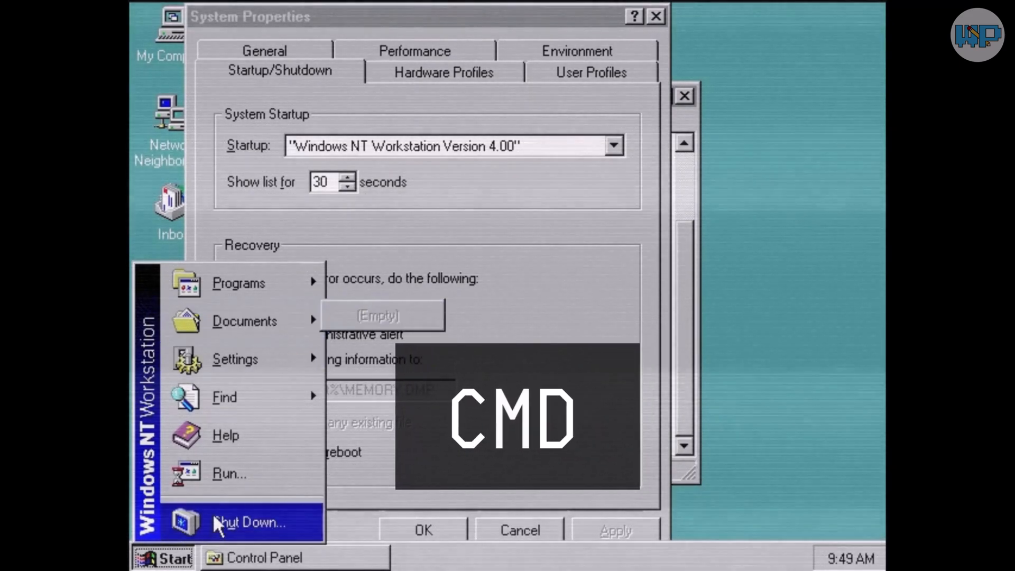
click(229, 473)
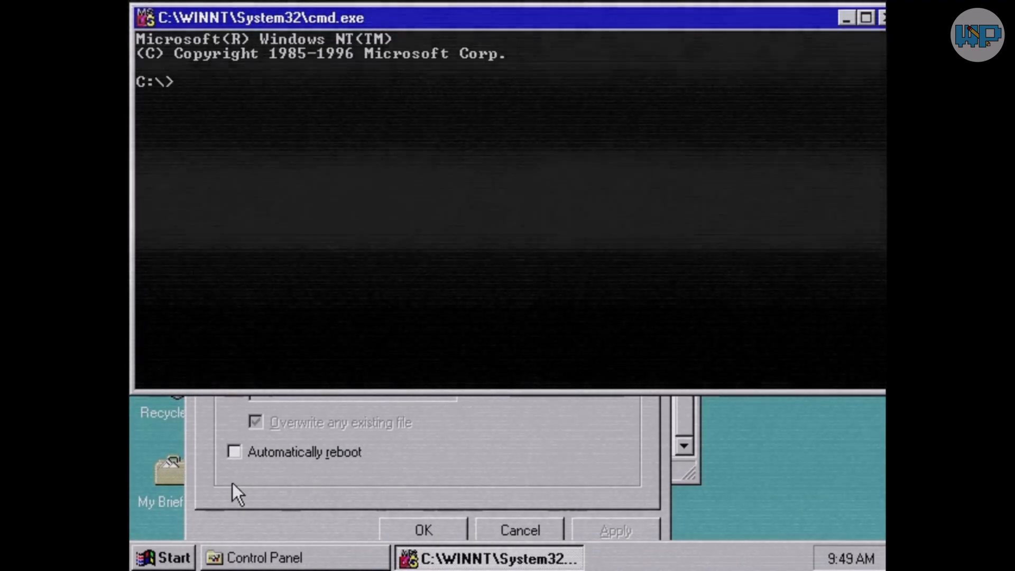
Step: Run dir to list the C: root, then tree /f to print the drive's full file tree
text(dir)
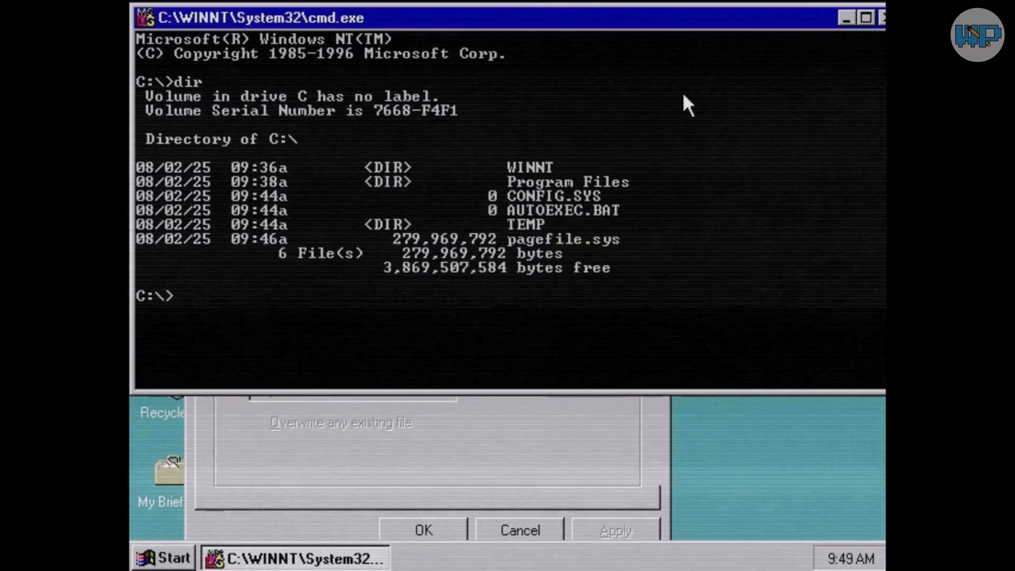
click(256, 423)
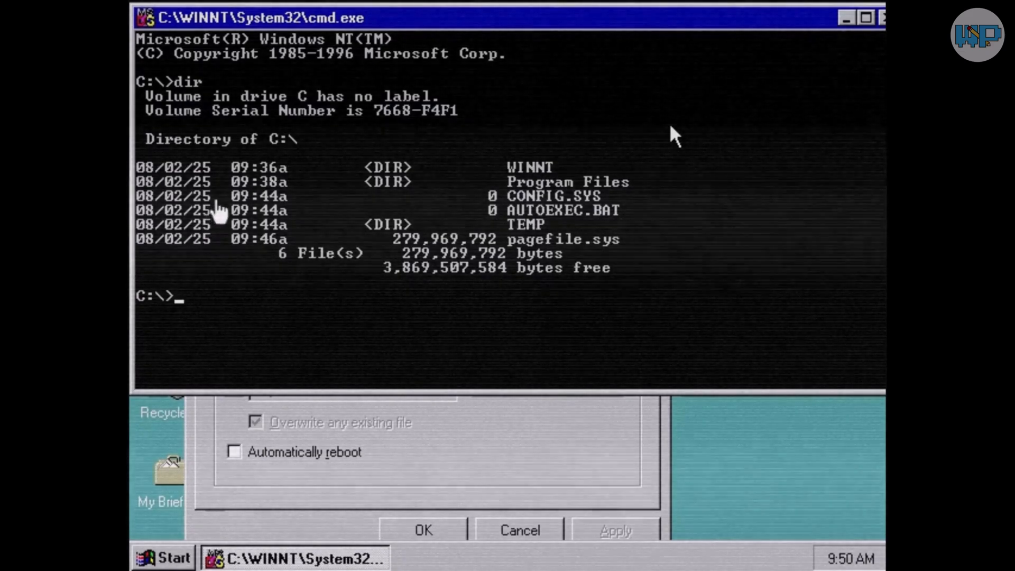
text(t)
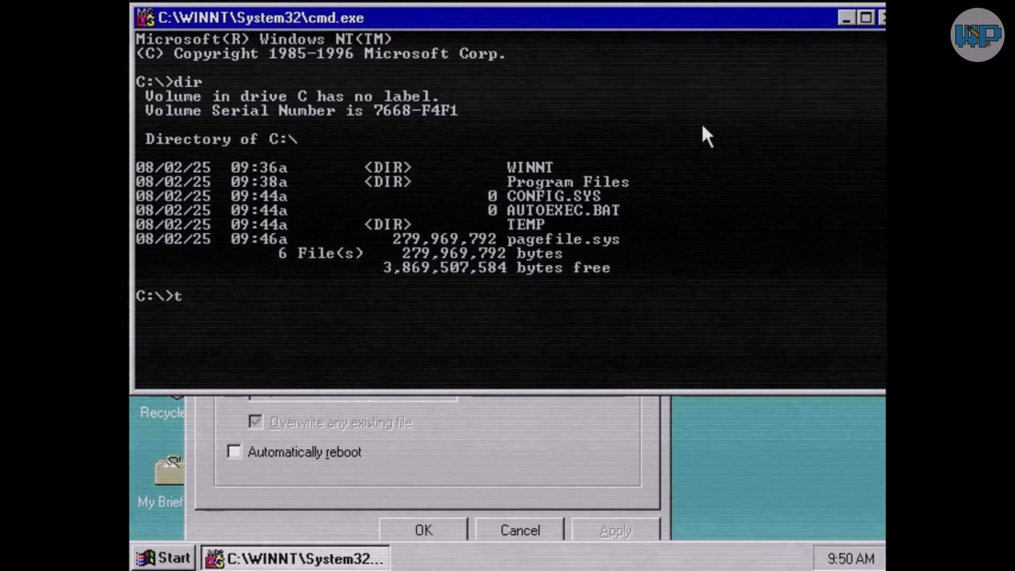
text(ree /)
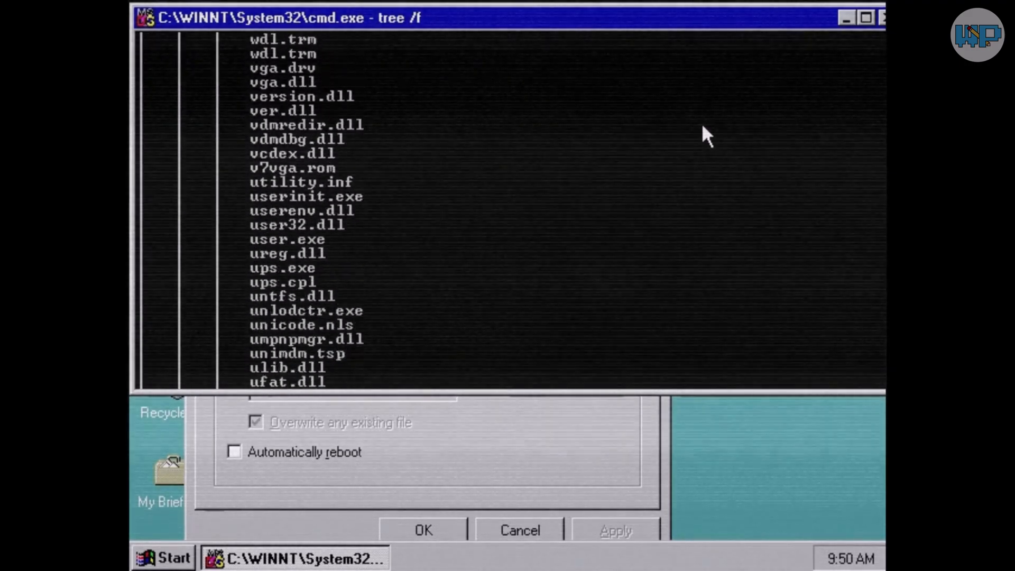
scroll(down, 3)
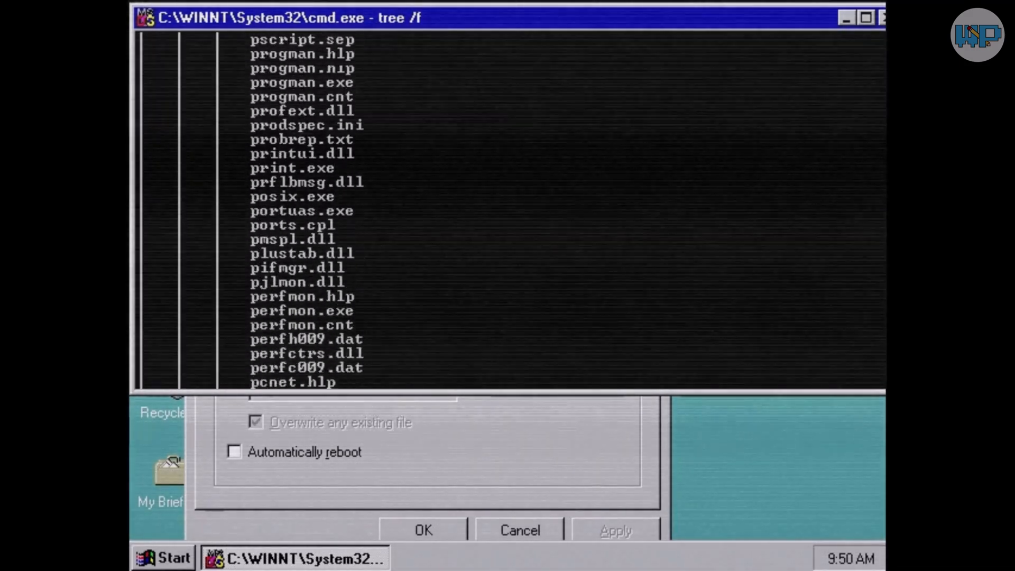
scroll(down, 3)
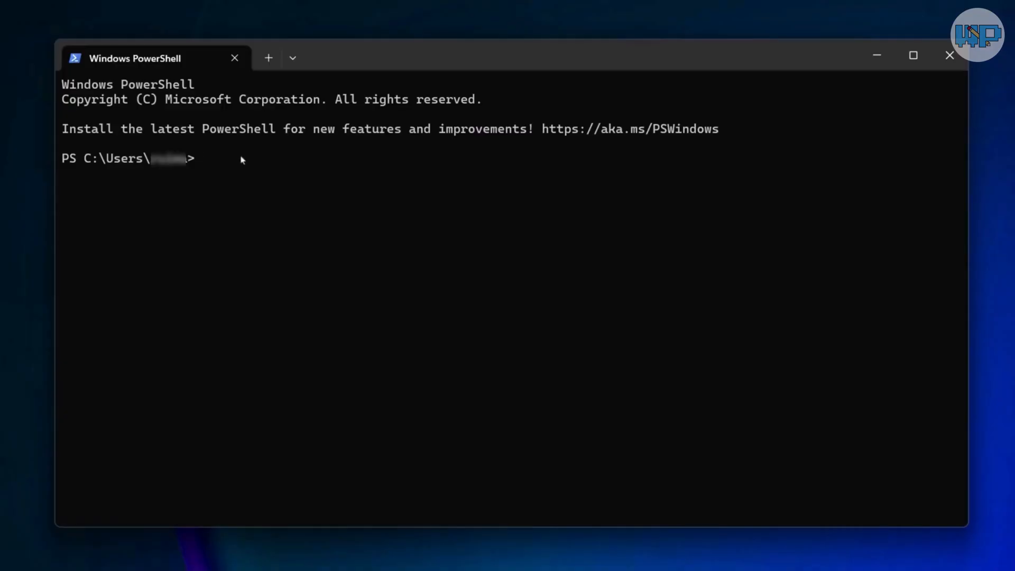
Step: Store the array "Yes", "No", "Maybe" in the $answers variable
text($a)
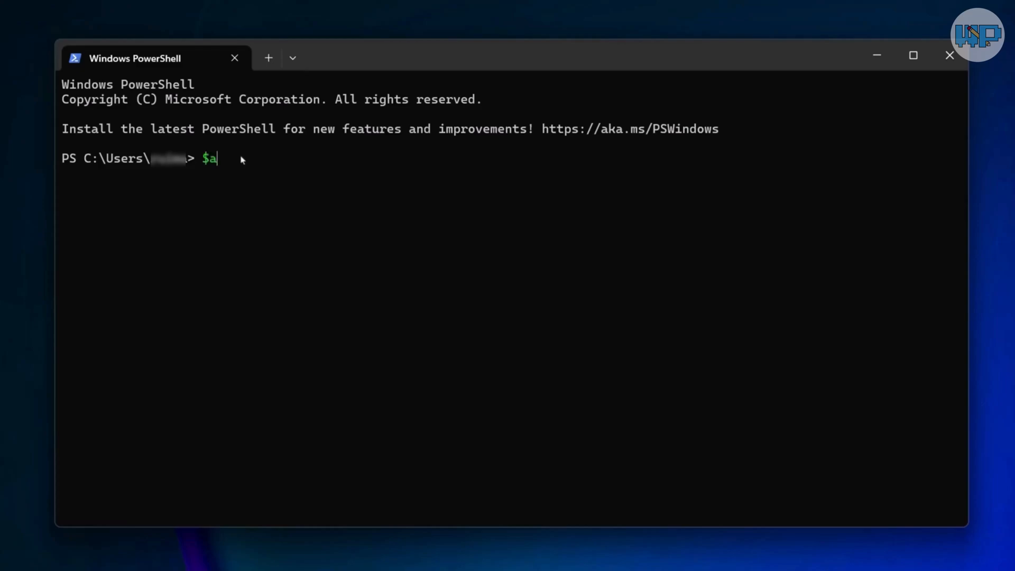
text(nswers)
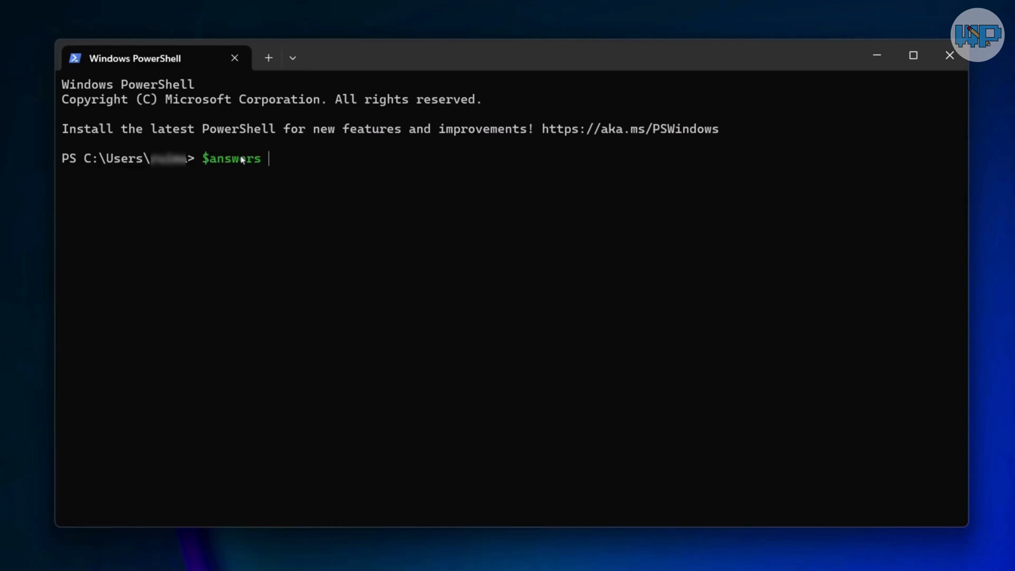
text(= "Y)
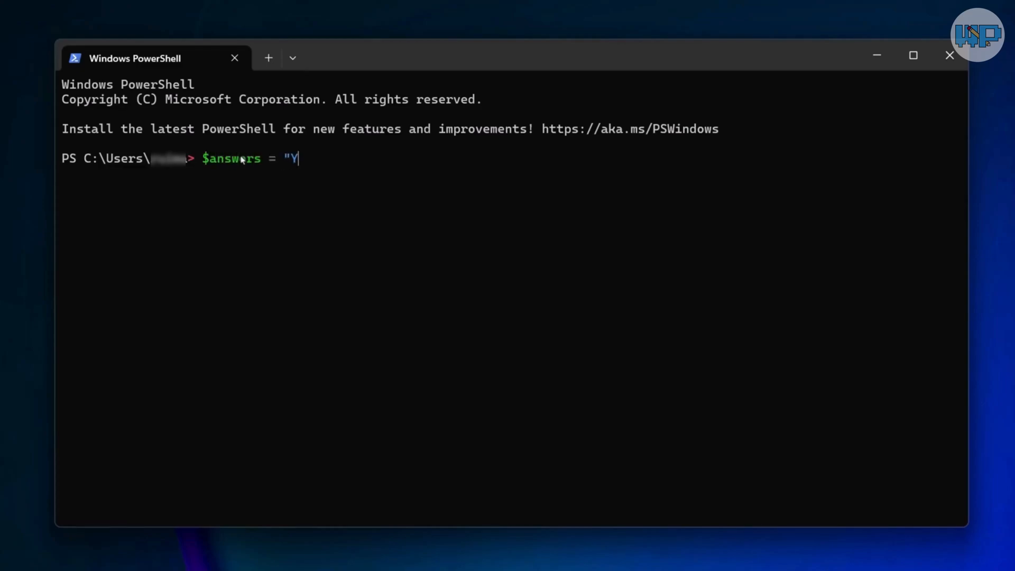
text(es)
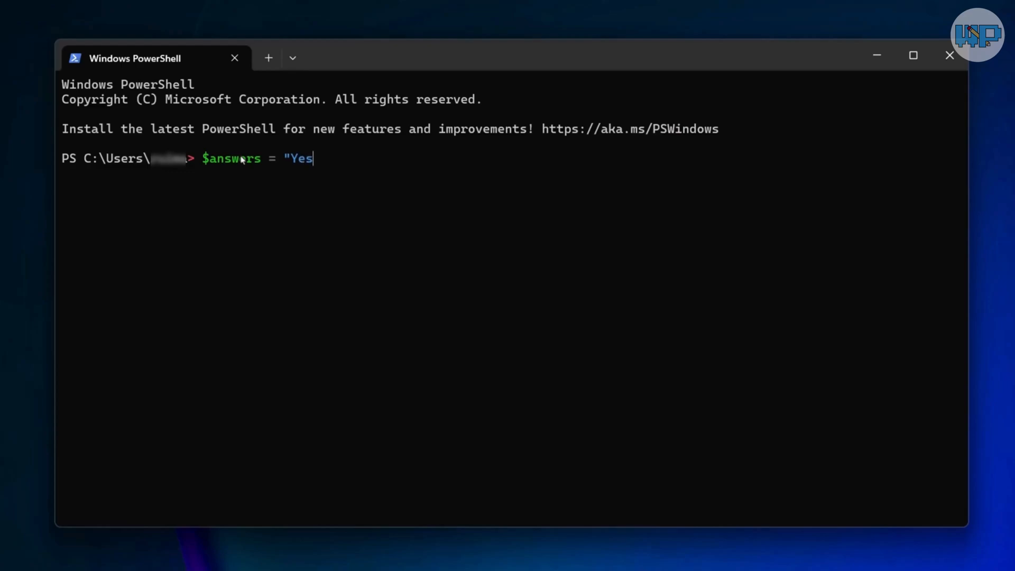
text(")
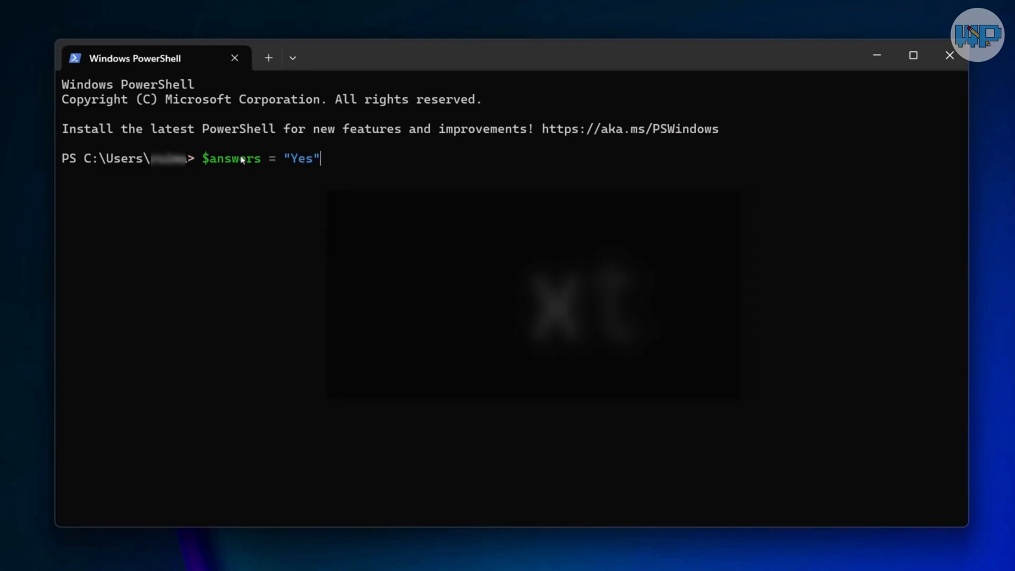
text(, "No)
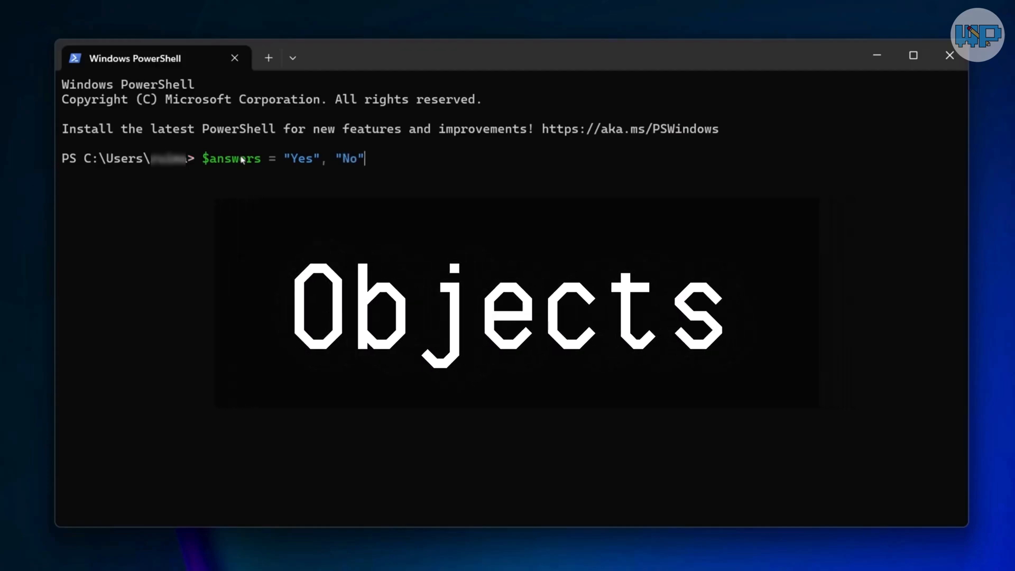
text(, "M)
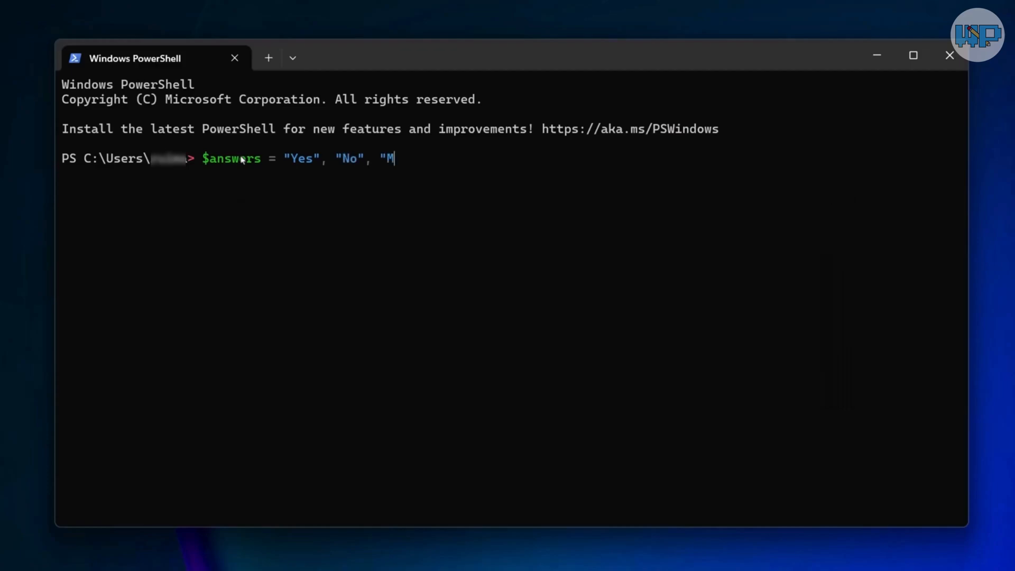
text(aybe")
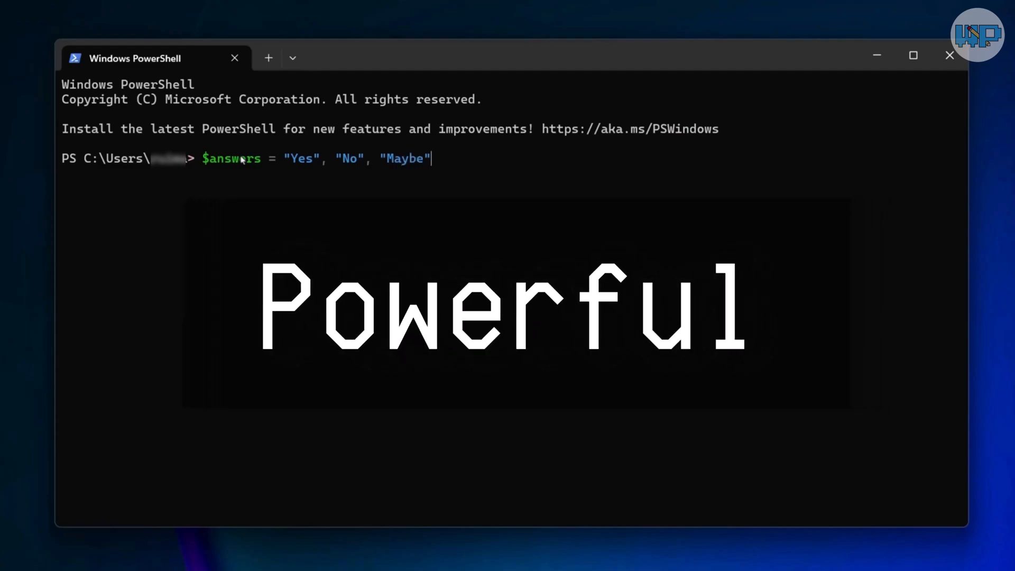
key(Enter)
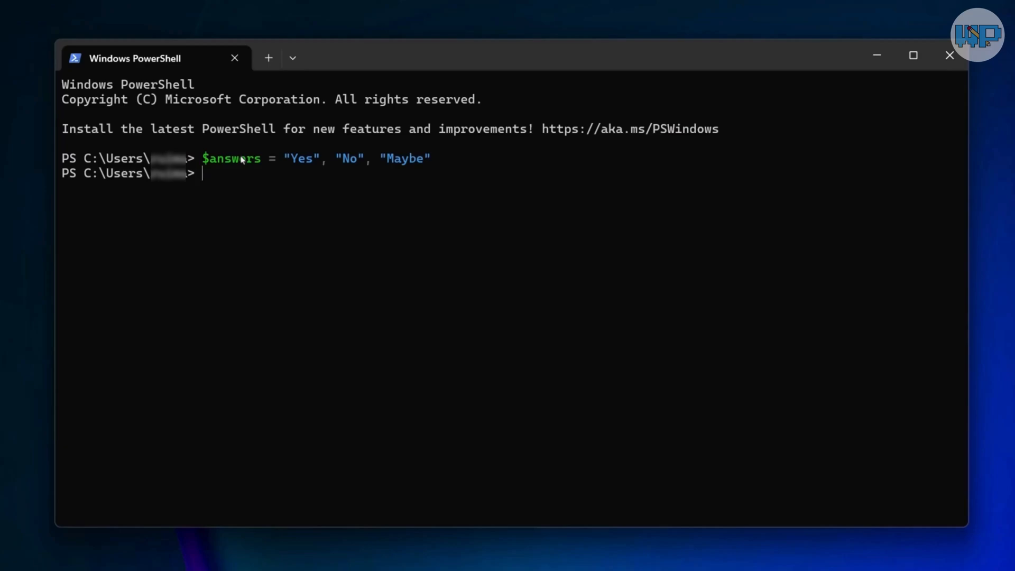
Step: Pipe $answers to Get-Random to pick a random answer, then enter 'Cool :)'
text($ans)
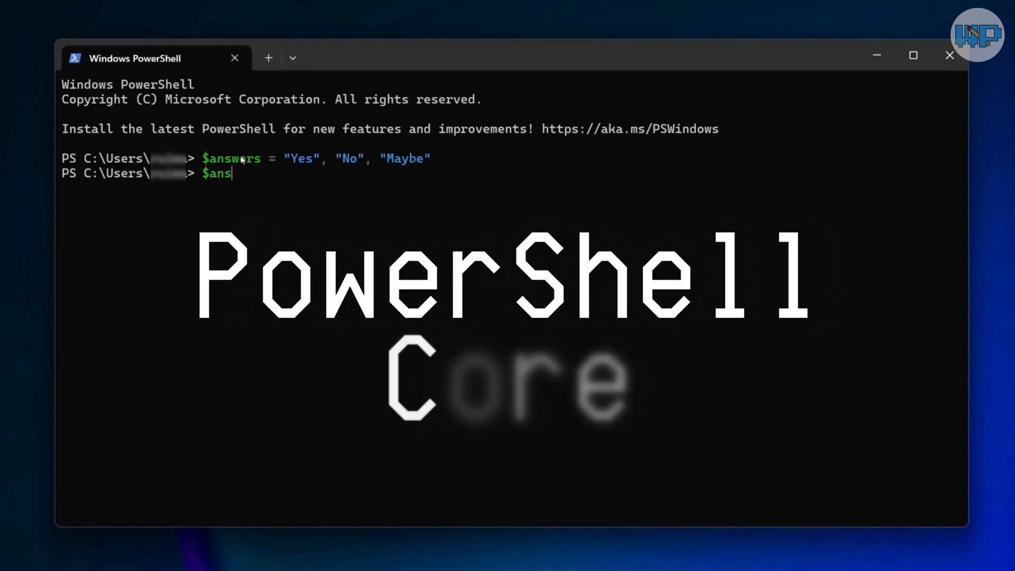
text(wers)
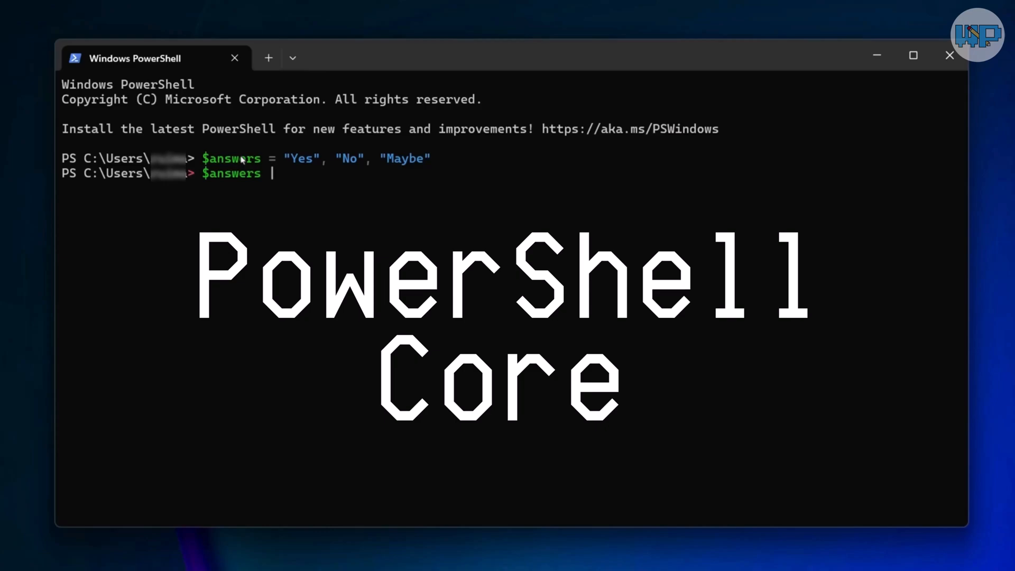
text(Get)
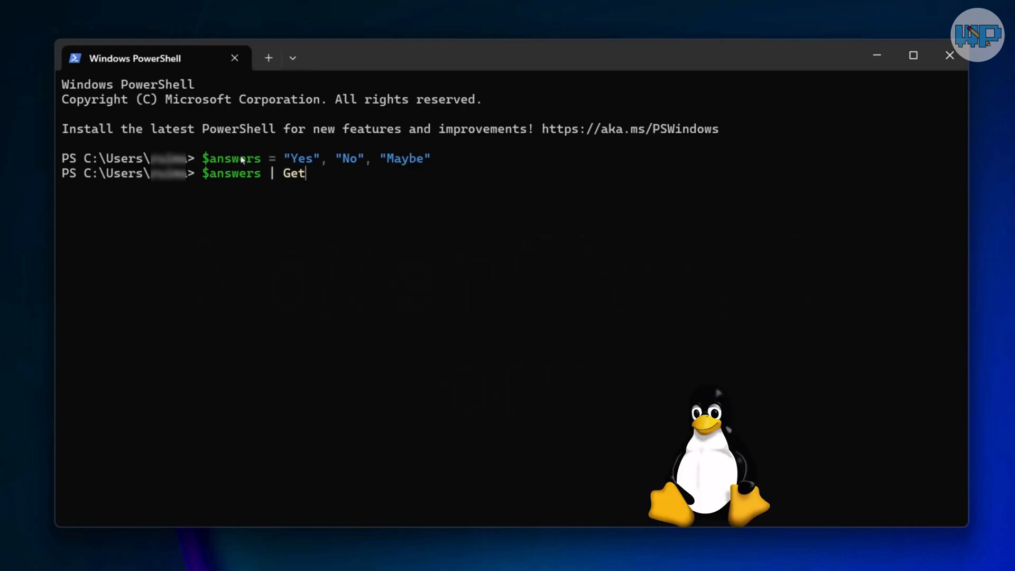
text(-Random)
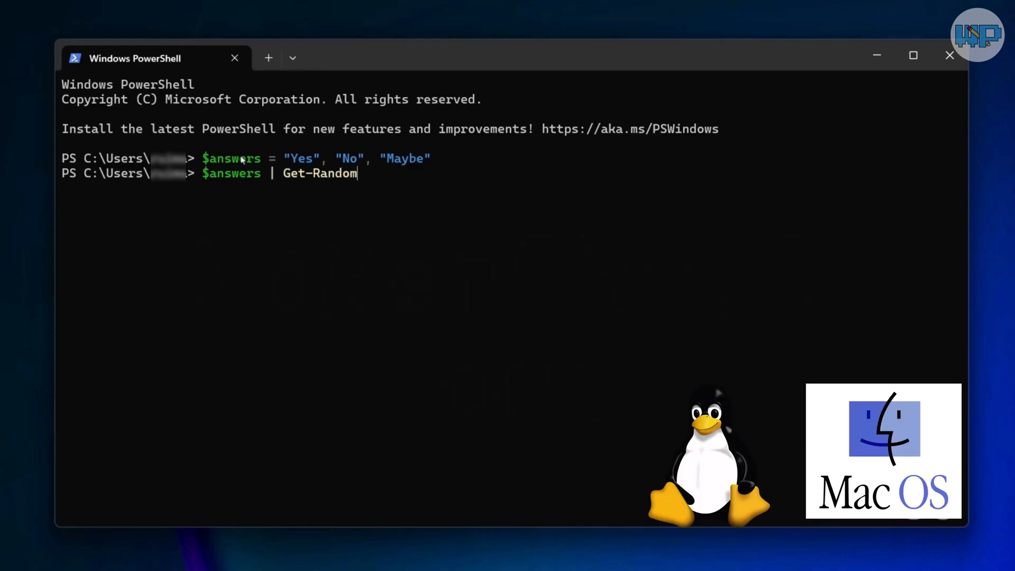
key(Enter)
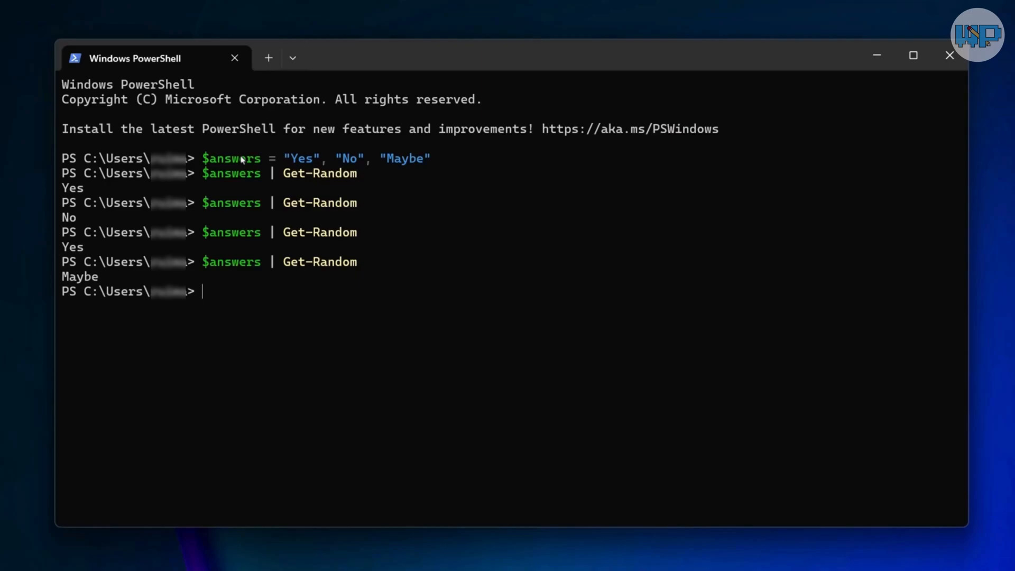
text(C)
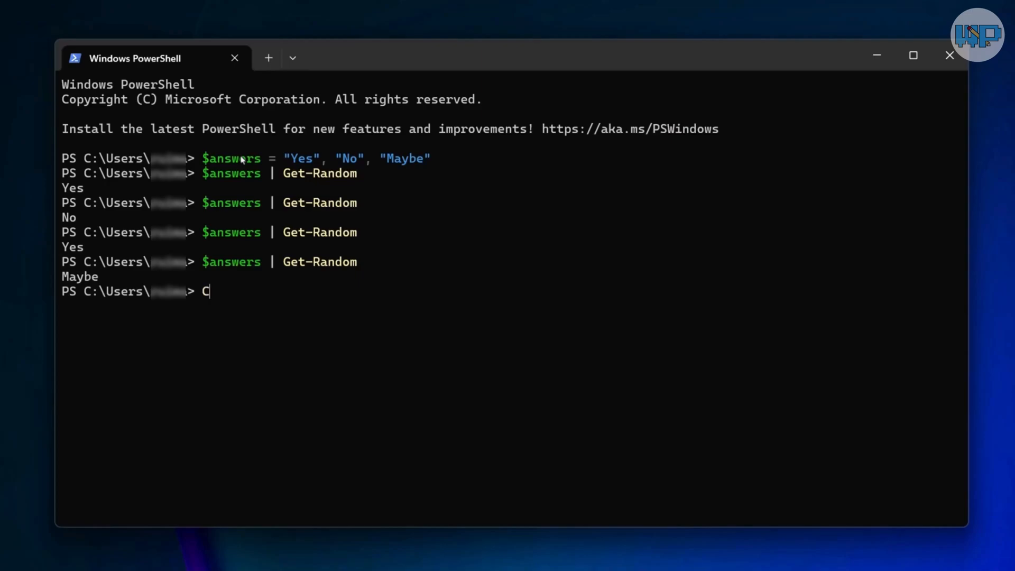
text(ool)
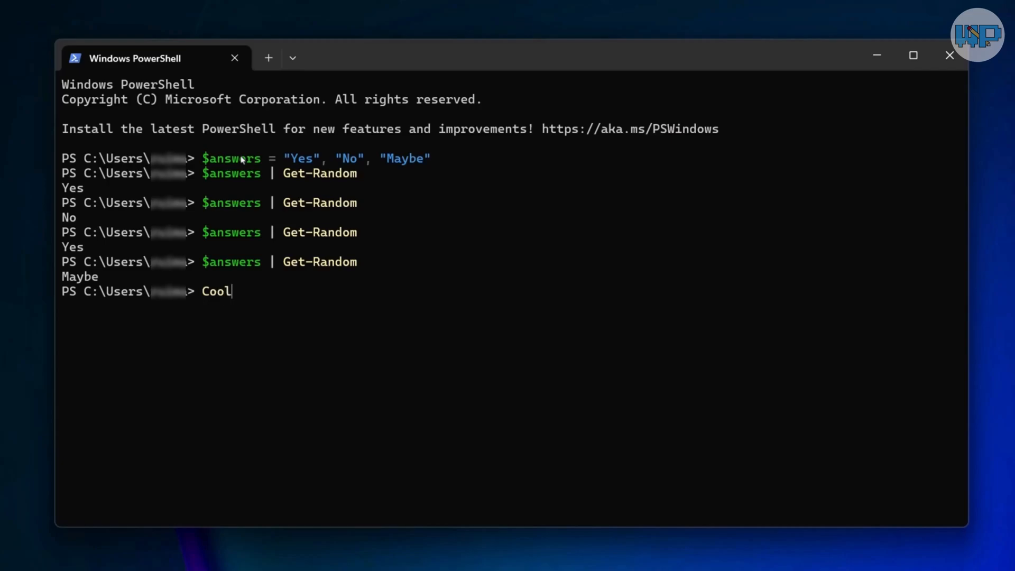
text(:))
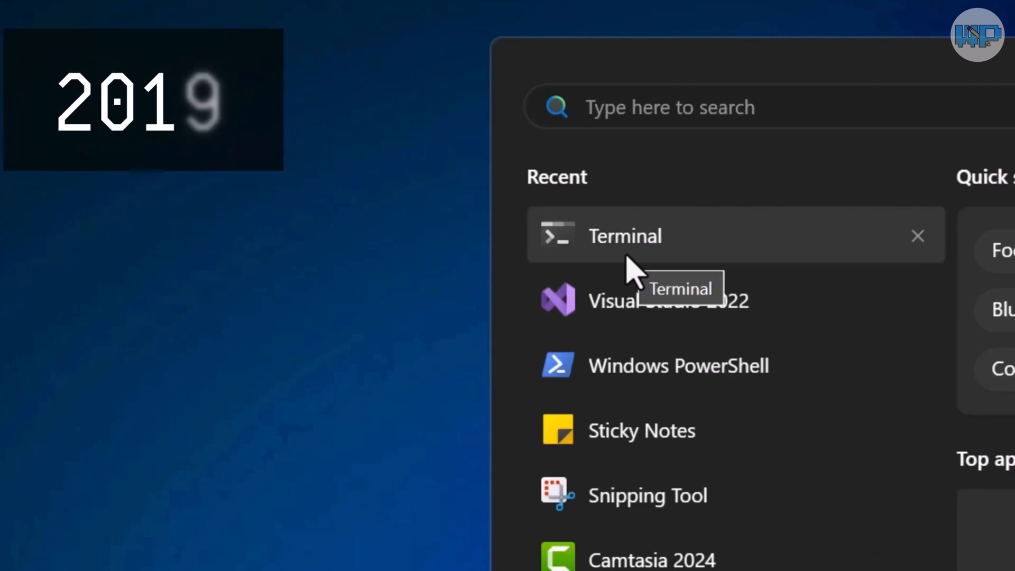
Step: Launch Windows Terminal and add Command Prompt and Azure Cloud Shell tabs beside PowerShell
click(625, 236)
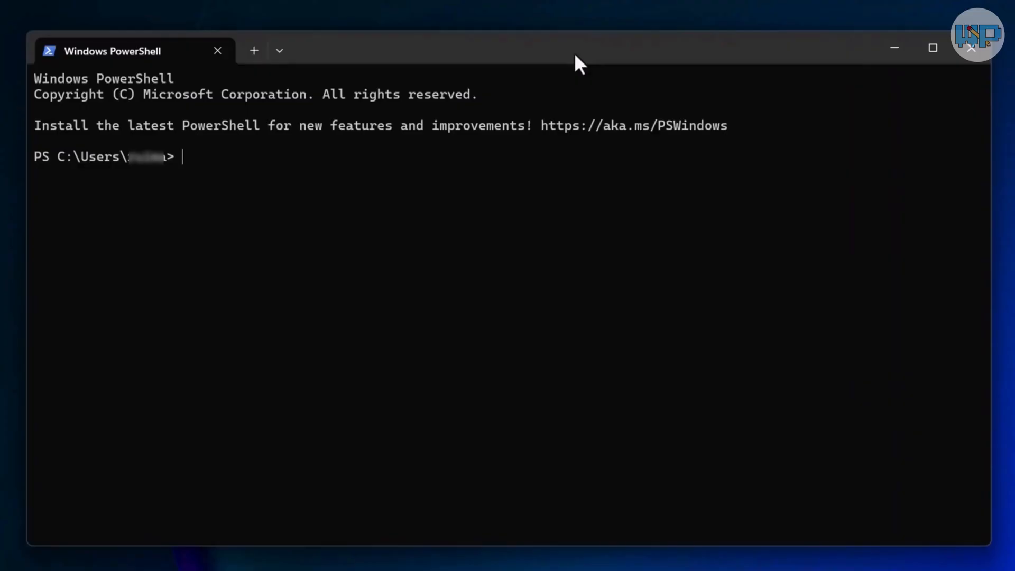
click(279, 51)
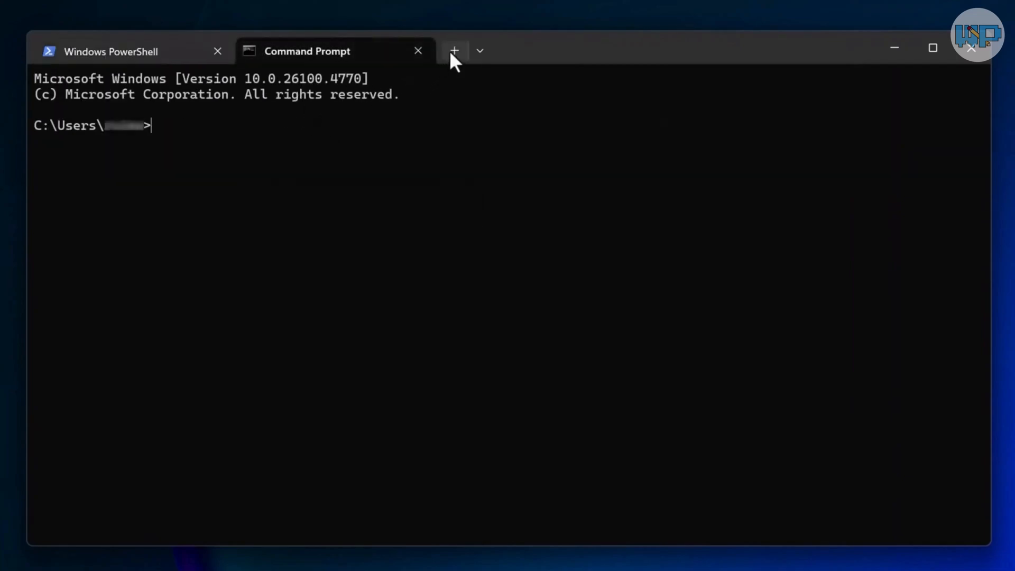
click(481, 50)
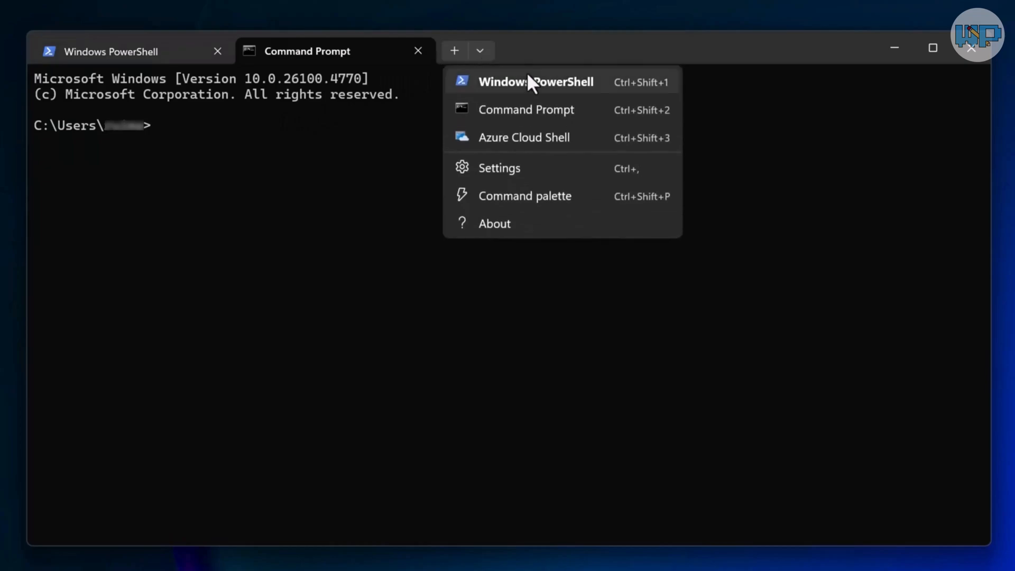
mouse_move(558, 151)
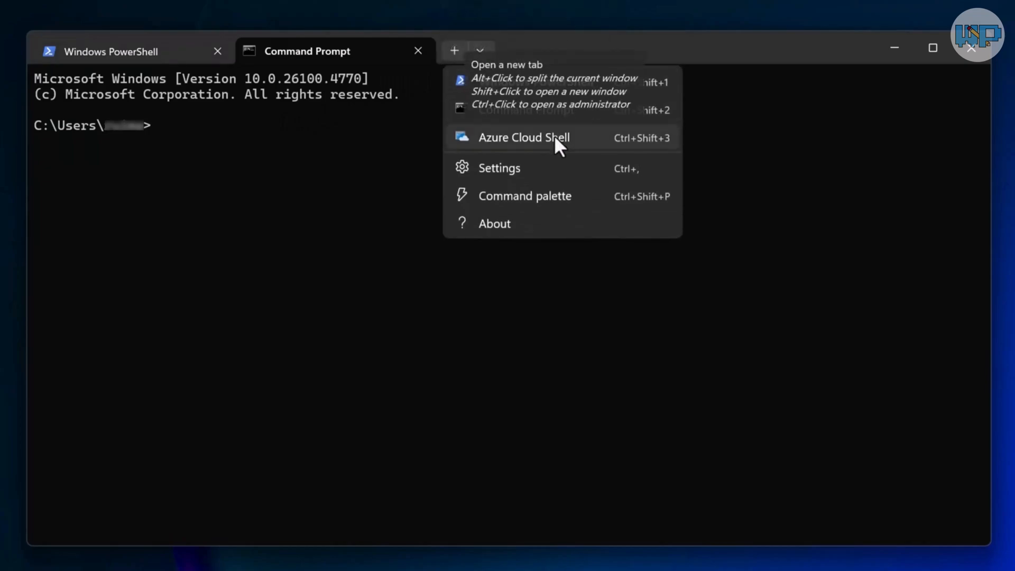
click(524, 138)
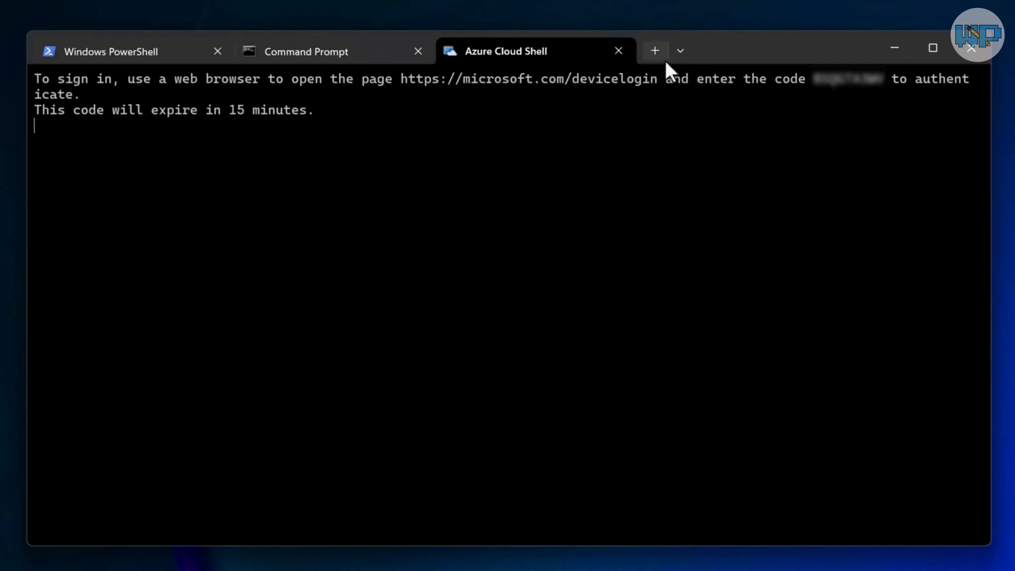
Step: Bring up the Windows Terminal settings from the tab dropdown menu
click(681, 51)
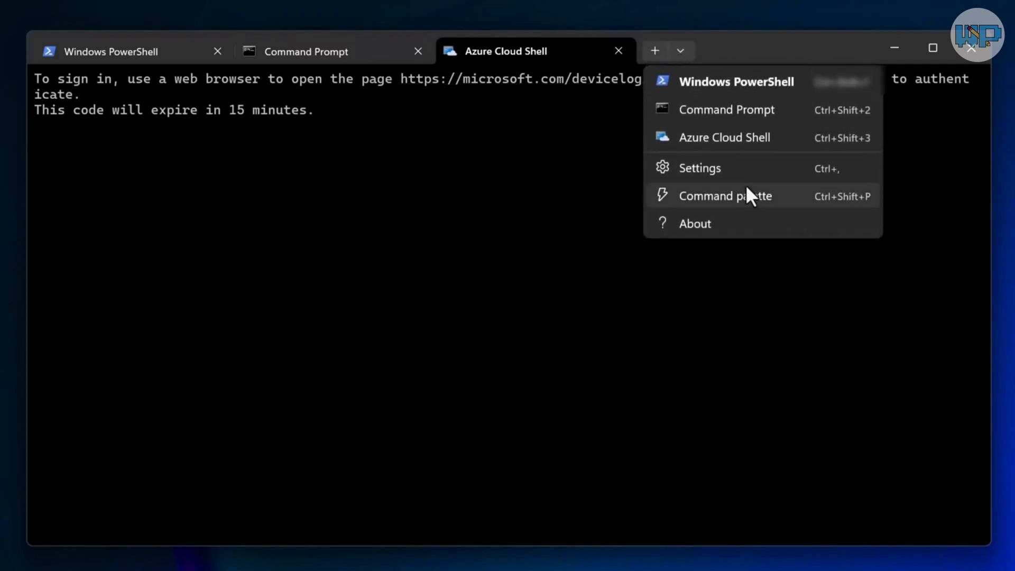
click(700, 168)
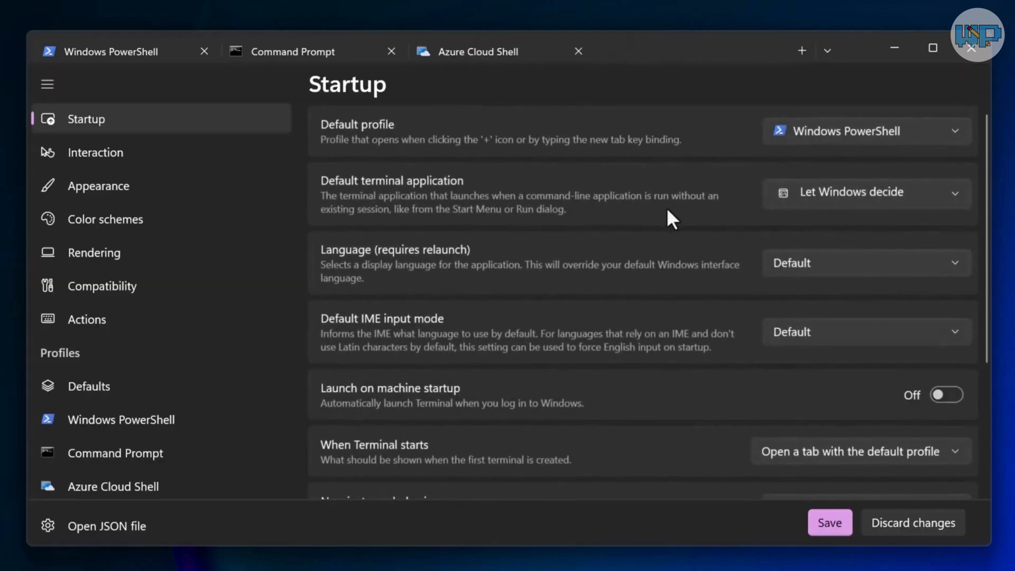
Step: Go via Rendering to Add a new profile, keeping Windows PowerShell as the profile to duplicate
click(802, 51)
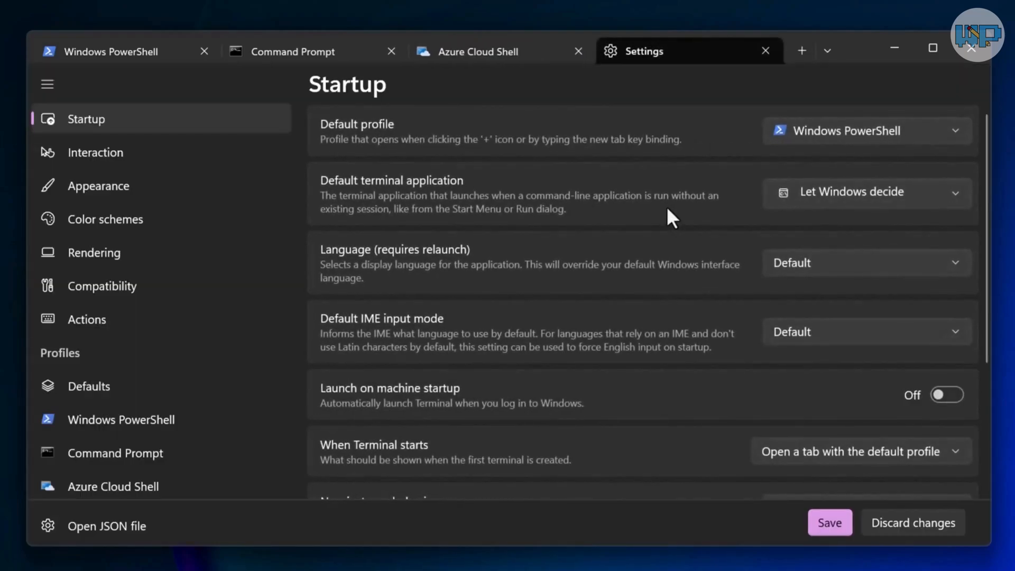
mouse_move(304, 250)
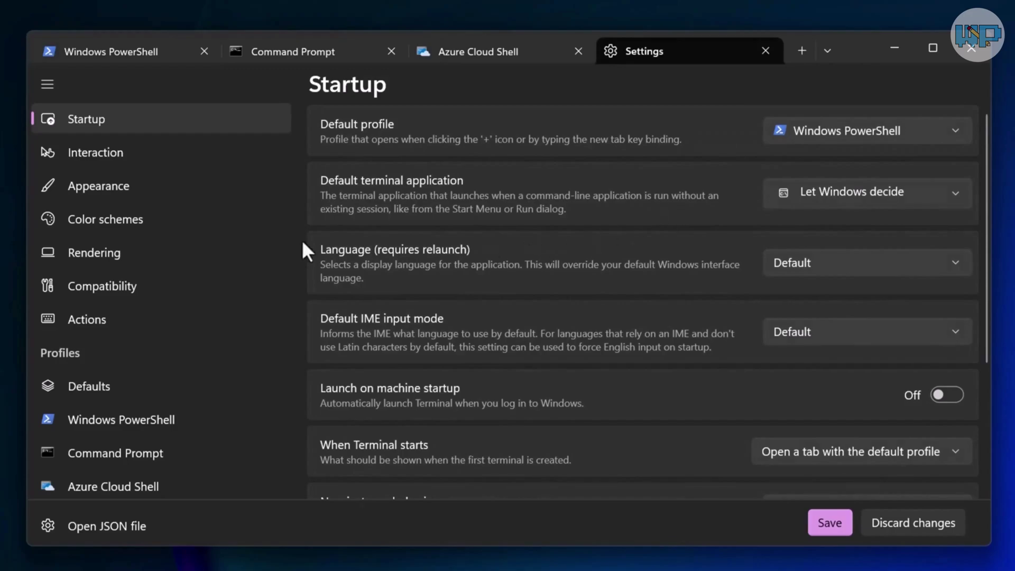
click(94, 253)
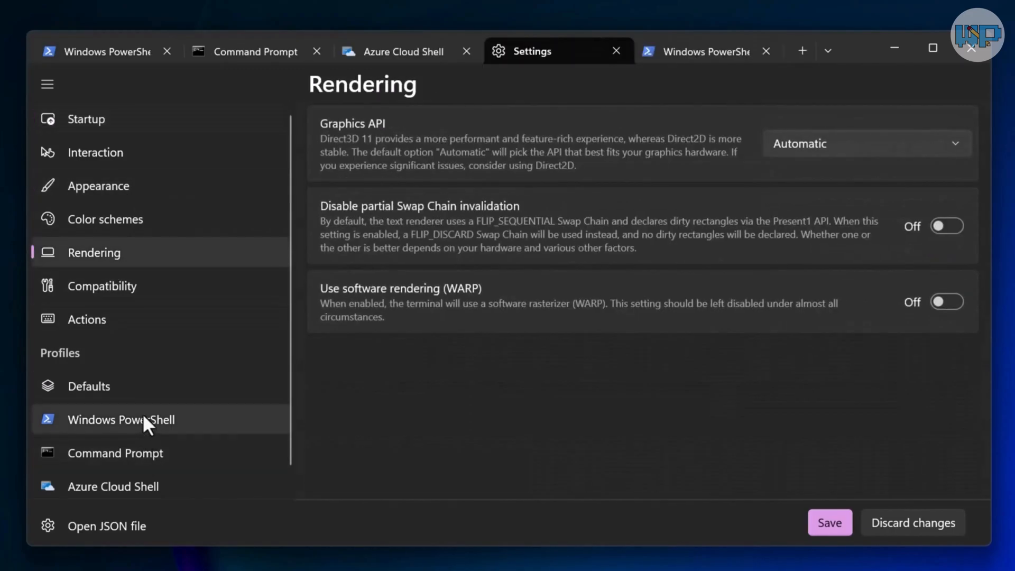
click(112, 489)
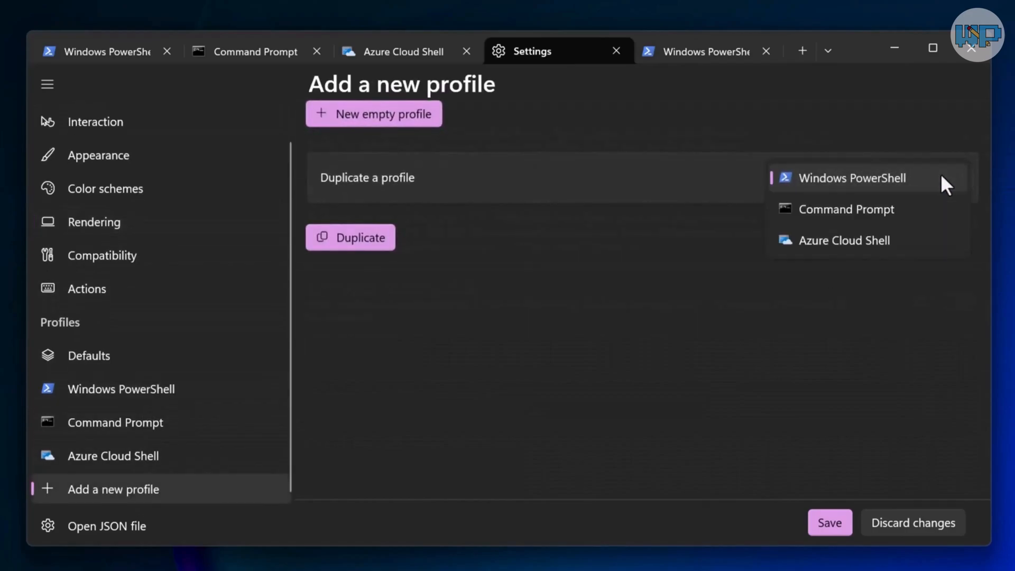
click(852, 178)
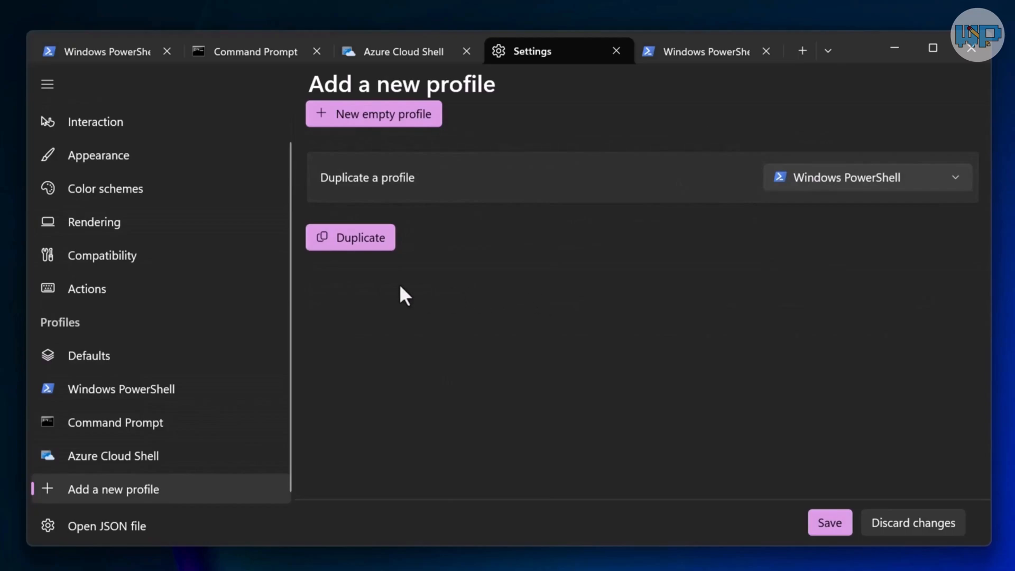